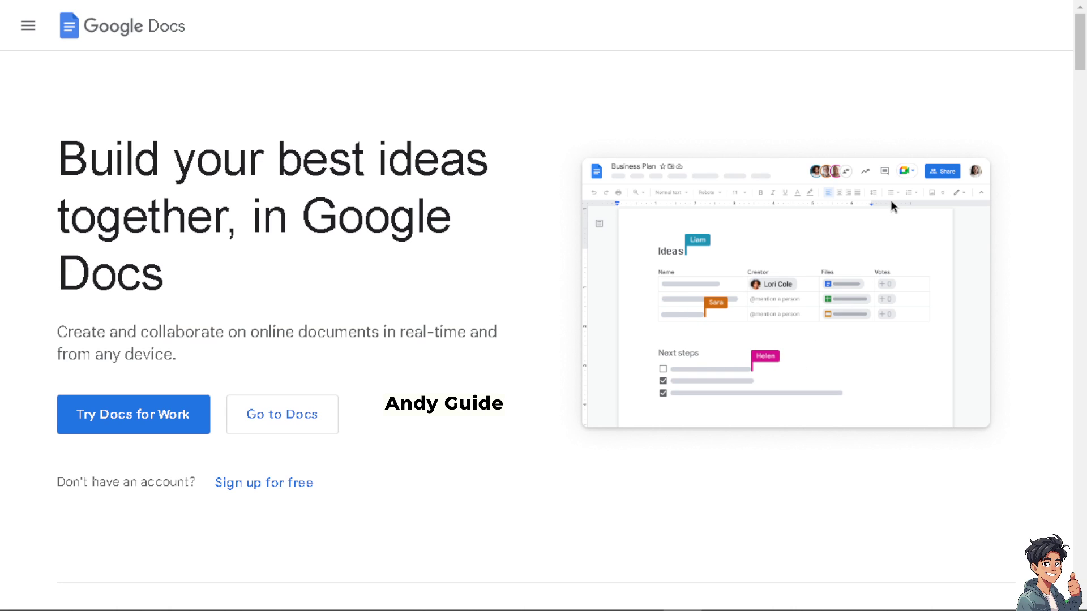
# Reveal the free sign-up choices for personal use or work on the Docs landing page
pyautogui.click(904, 171)
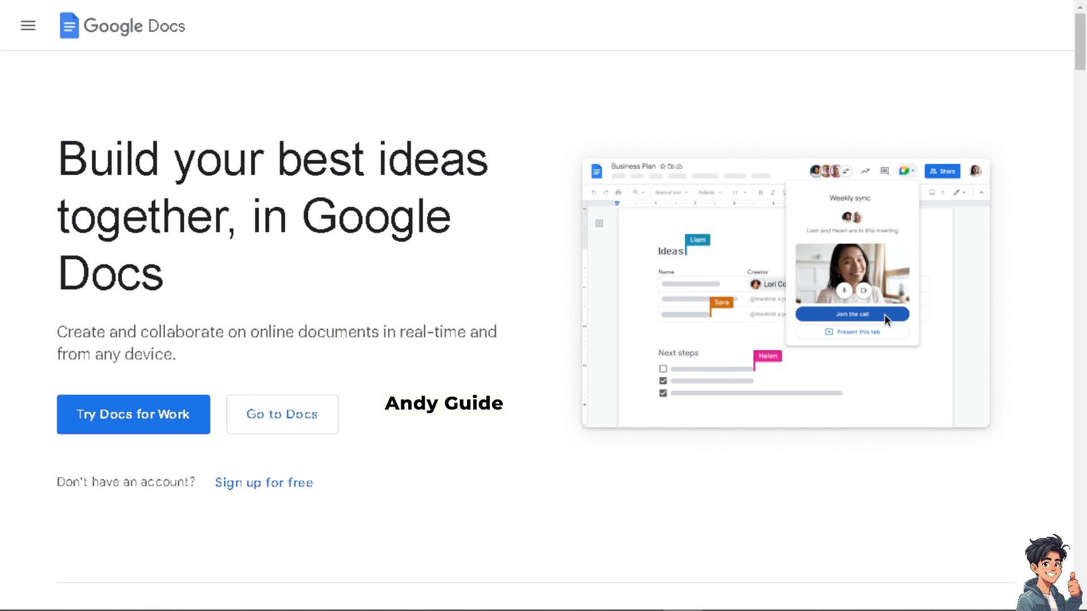
pyautogui.click(851, 314)
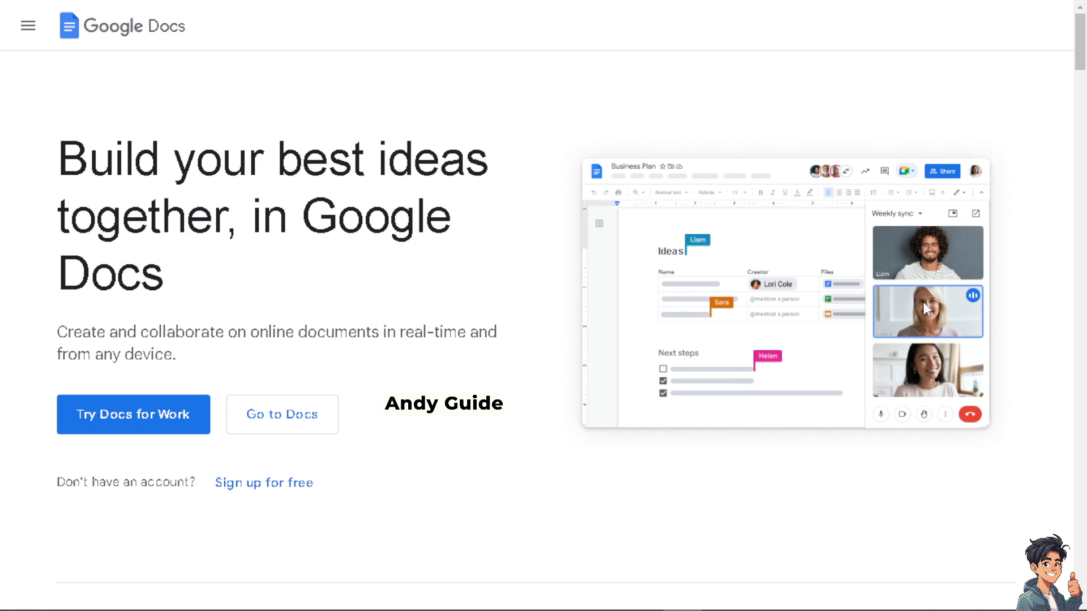
pyautogui.moveTo(796, 382)
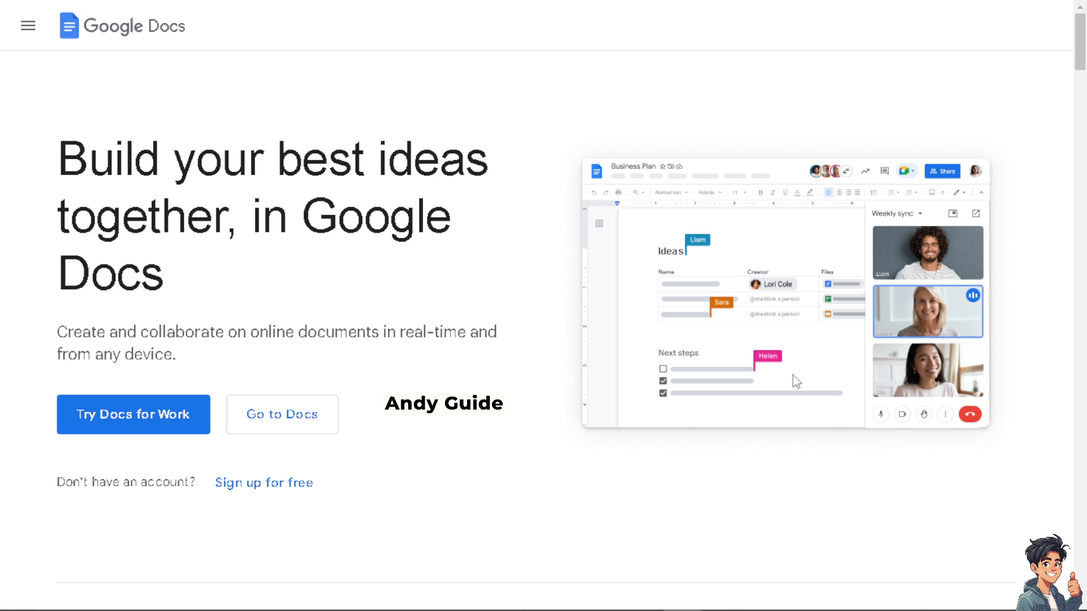
pyautogui.click(264, 482)
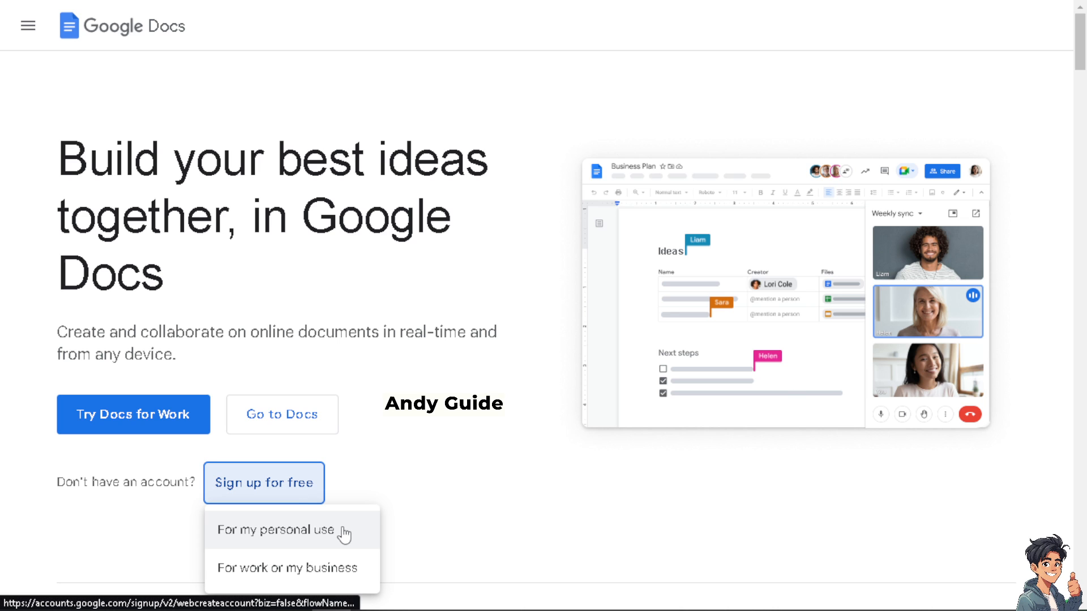
pyautogui.moveTo(272, 536)
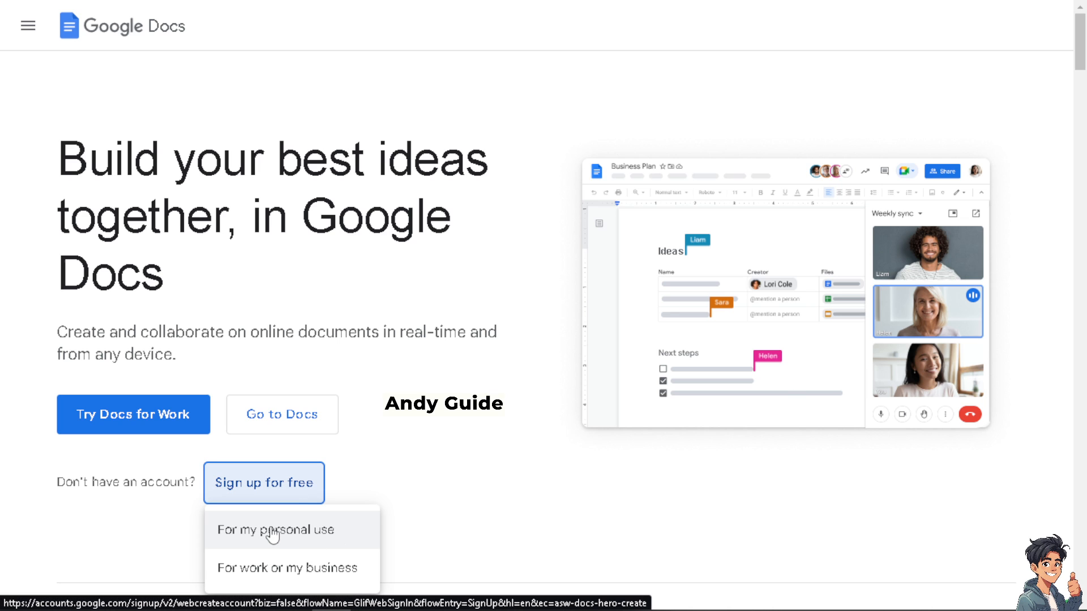
pyautogui.moveTo(298, 567)
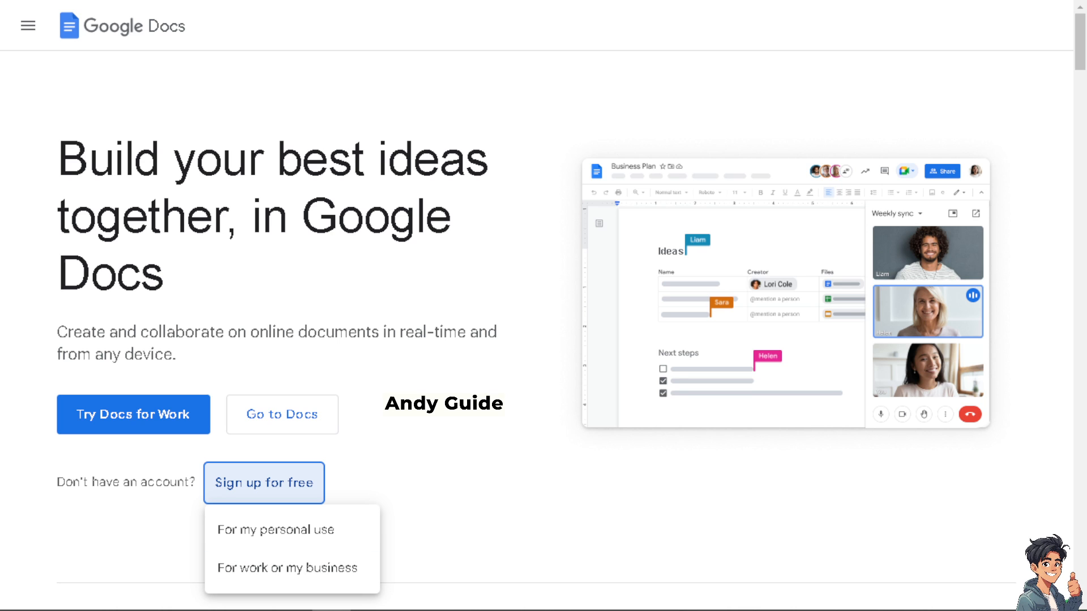
# Reach the Docs home and browse the recent documents back up to the template gallery
pyautogui.click(282, 415)
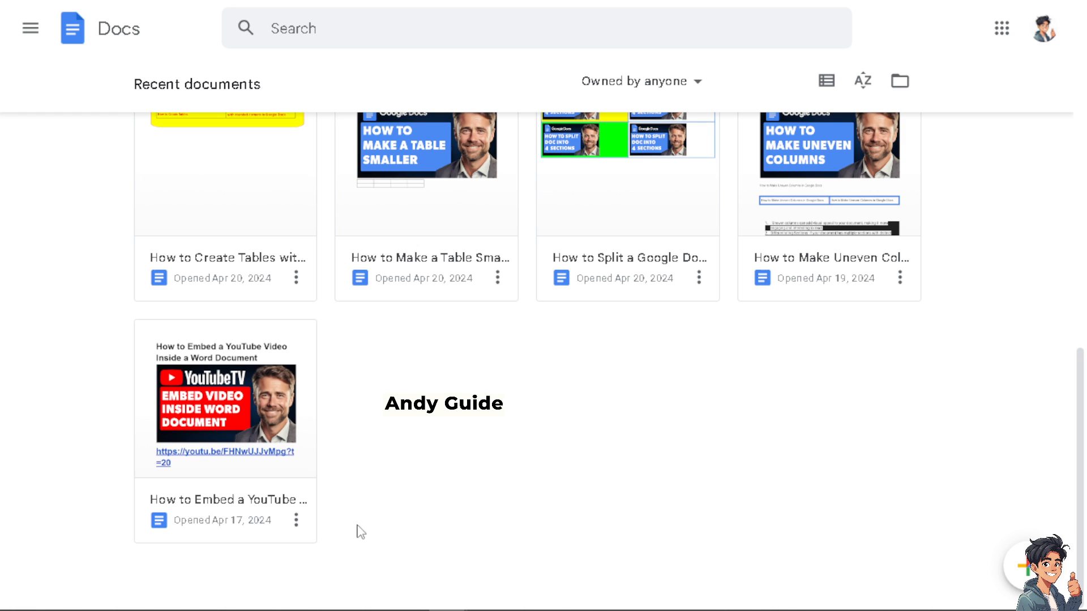
pyautogui.scroll(3)
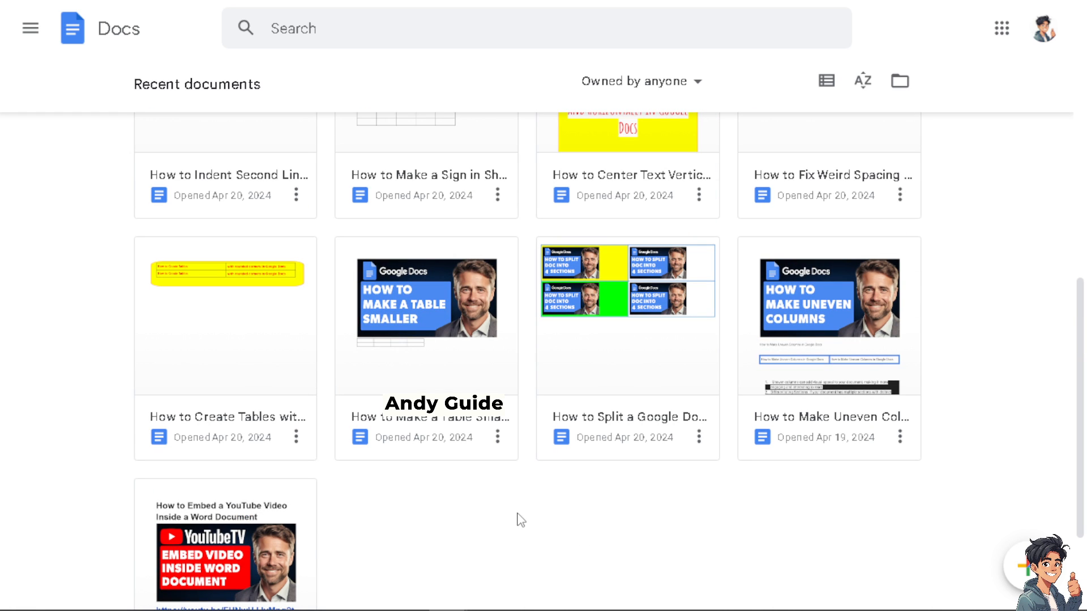
pyautogui.moveTo(430, 475)
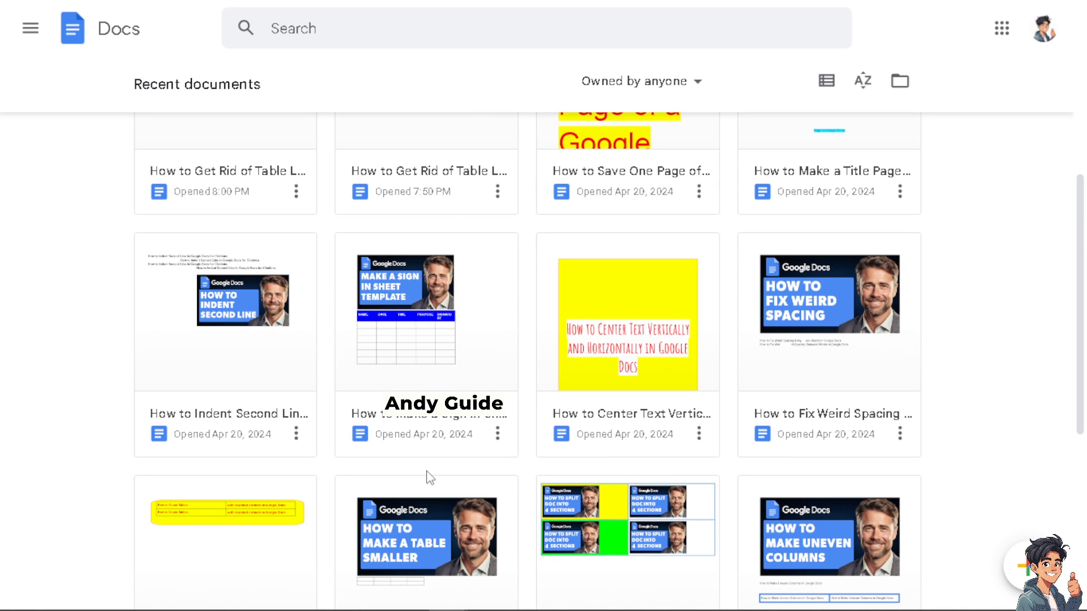
pyautogui.scroll(3)
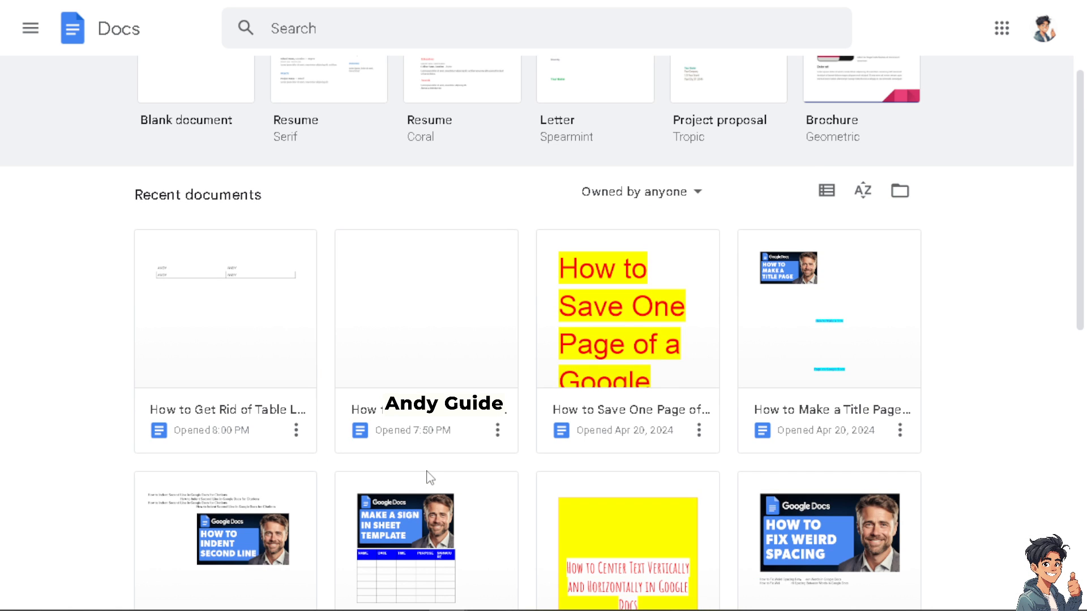
pyautogui.scroll(3)
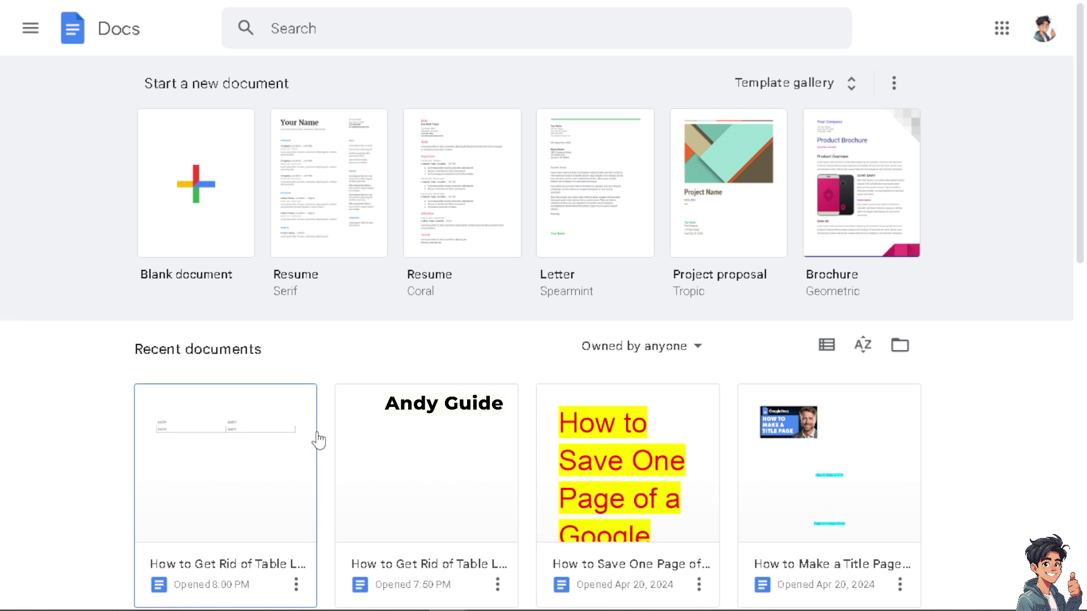
pyautogui.moveTo(337, 456)
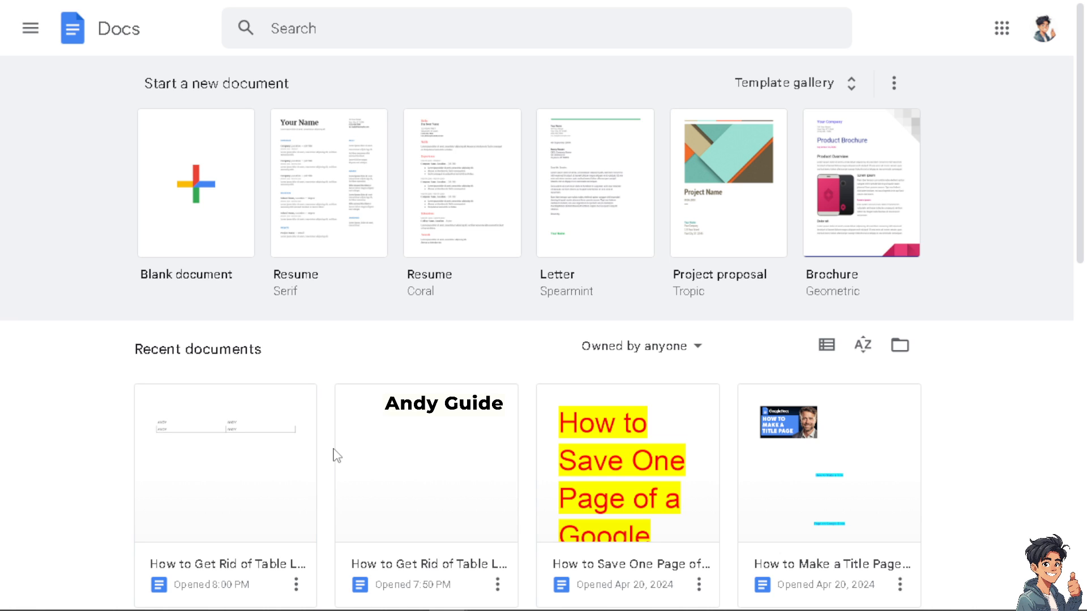
pyautogui.moveTo(226, 451)
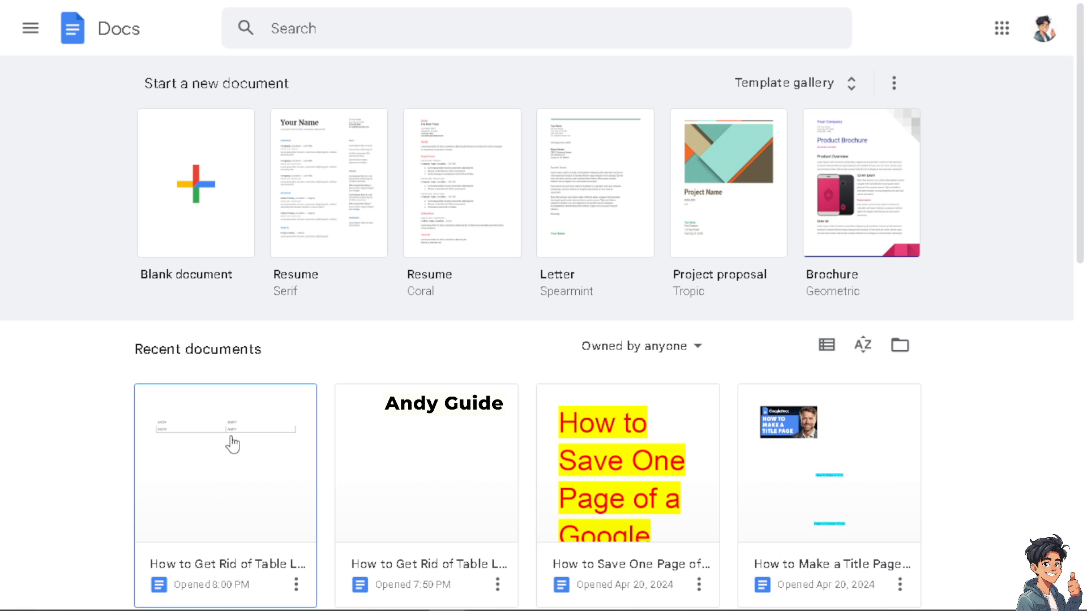
pyautogui.scroll(-3)
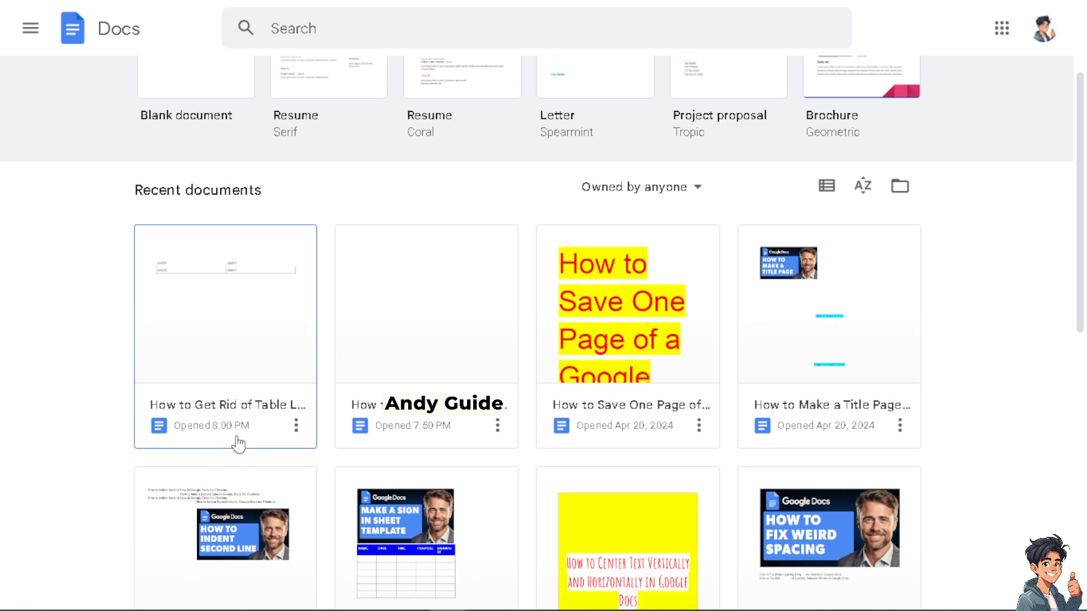
pyautogui.moveTo(273, 439)
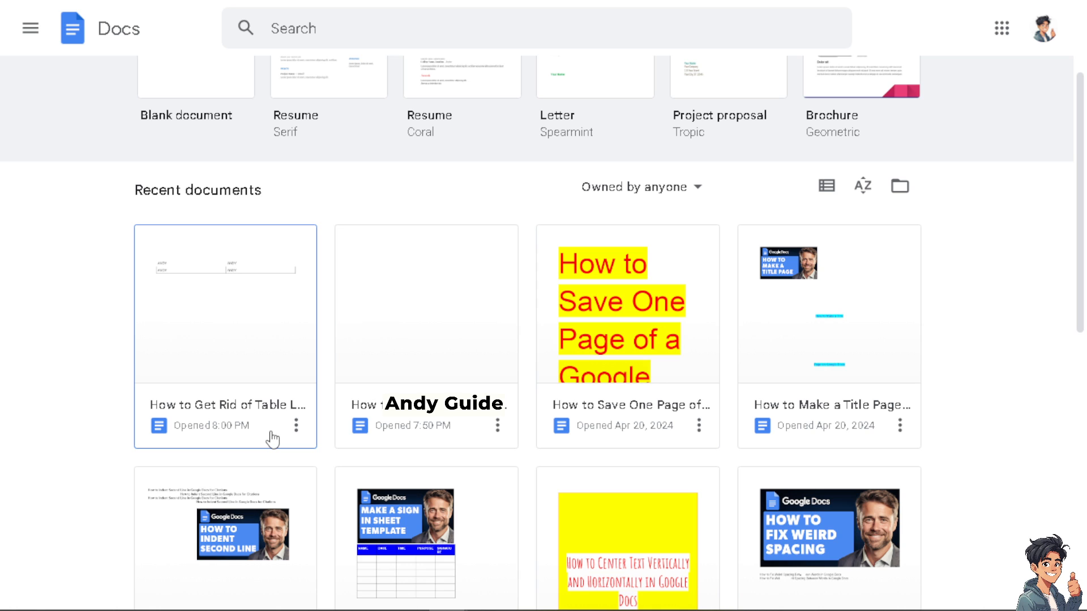
pyautogui.scroll(3)
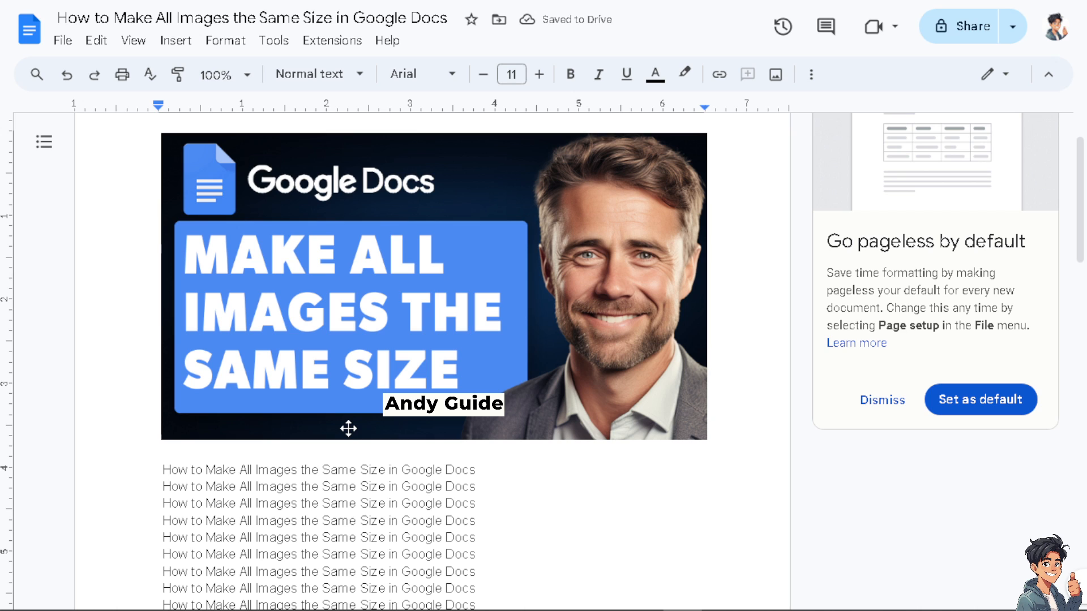
# Select the smaller thumbnail image on page two of the document
pyautogui.scroll(-3)
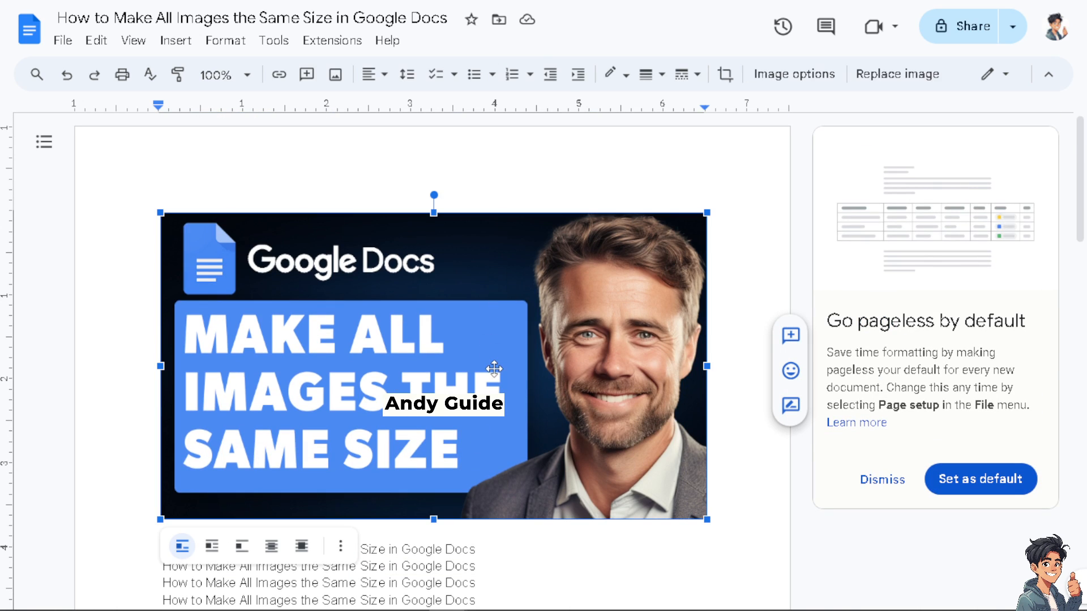
pyautogui.scroll(-3)
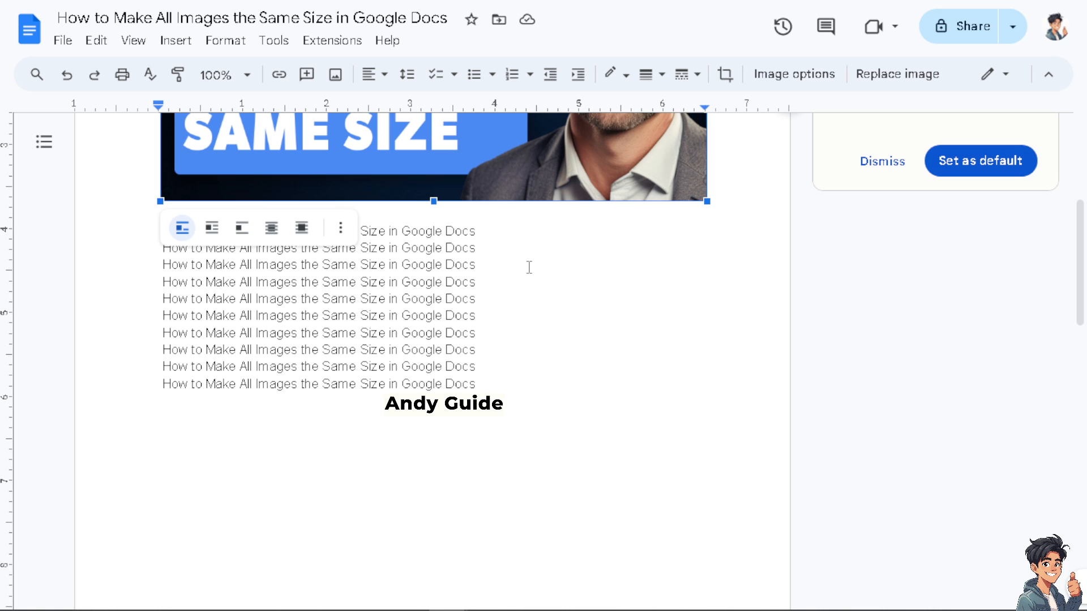
pyautogui.scroll(-3)
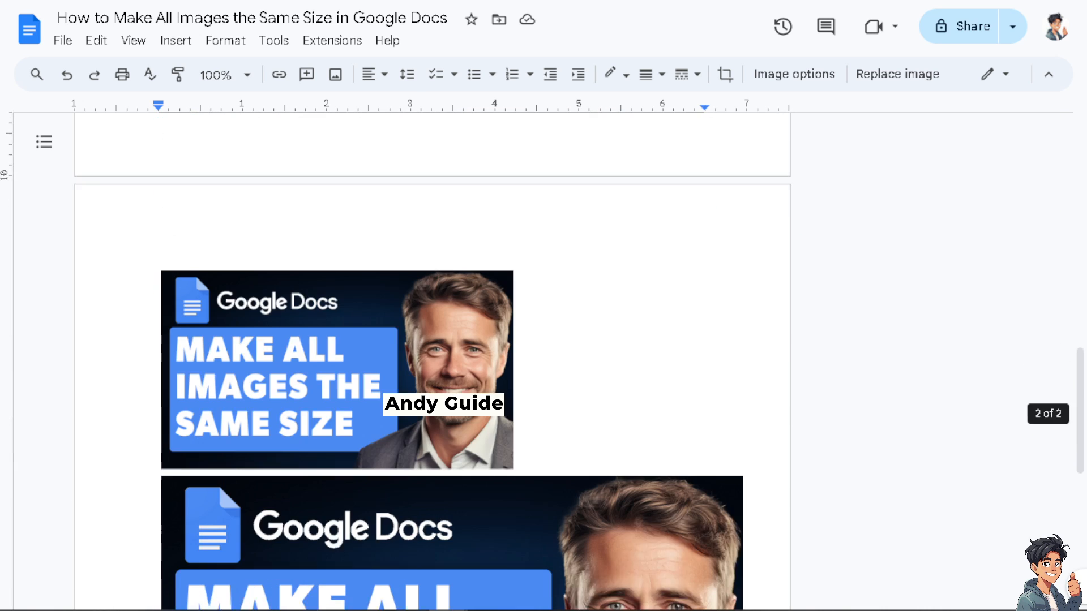
pyautogui.click(337, 372)
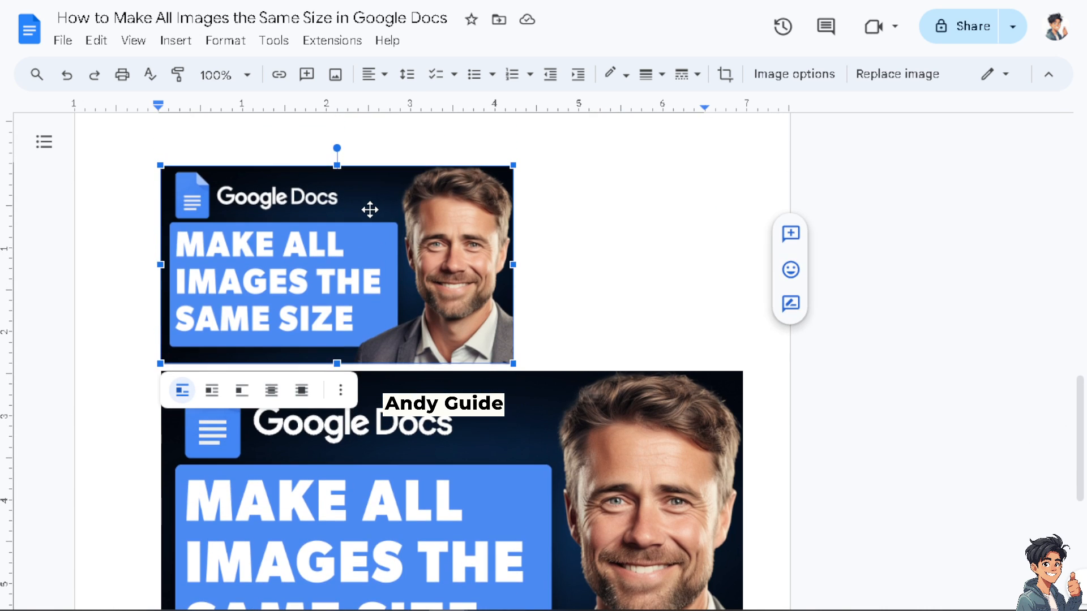
pyautogui.moveTo(571, 298)
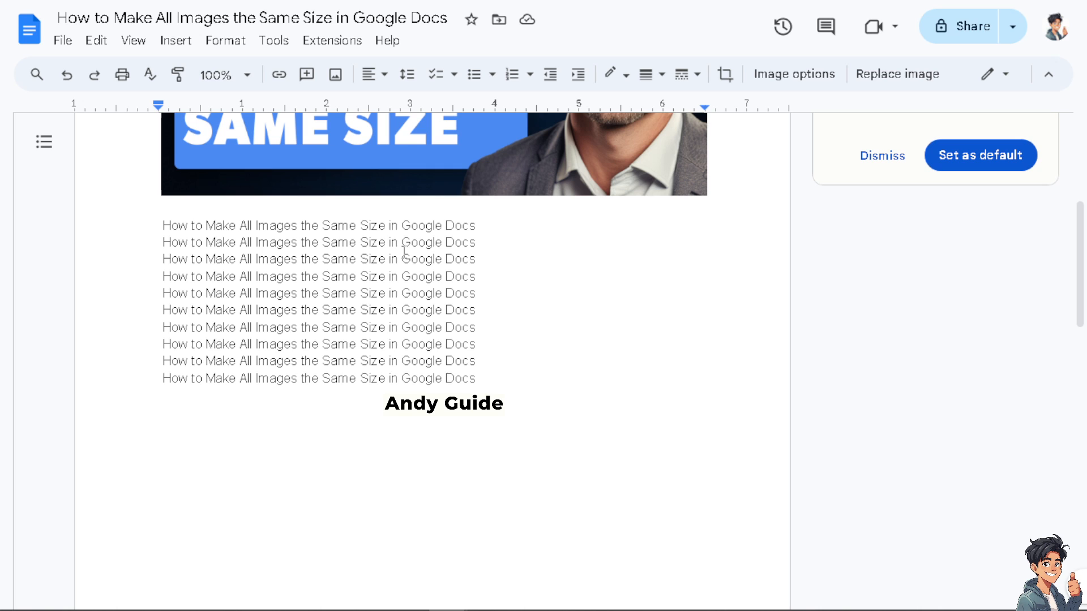
# Bring up the View menu with the image selected
pyautogui.click(132, 41)
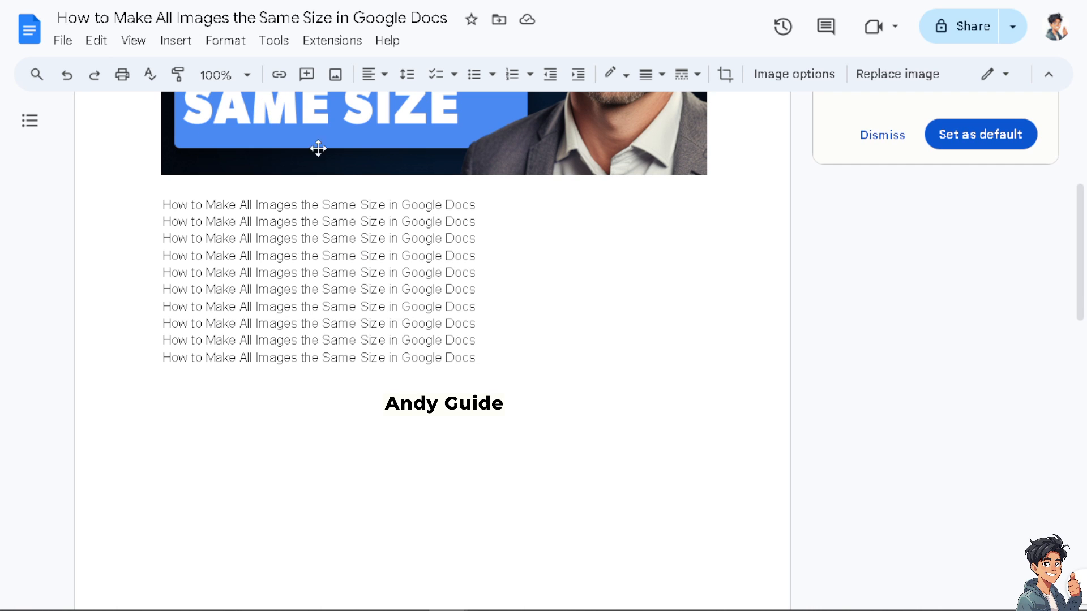
pyautogui.scroll(3)
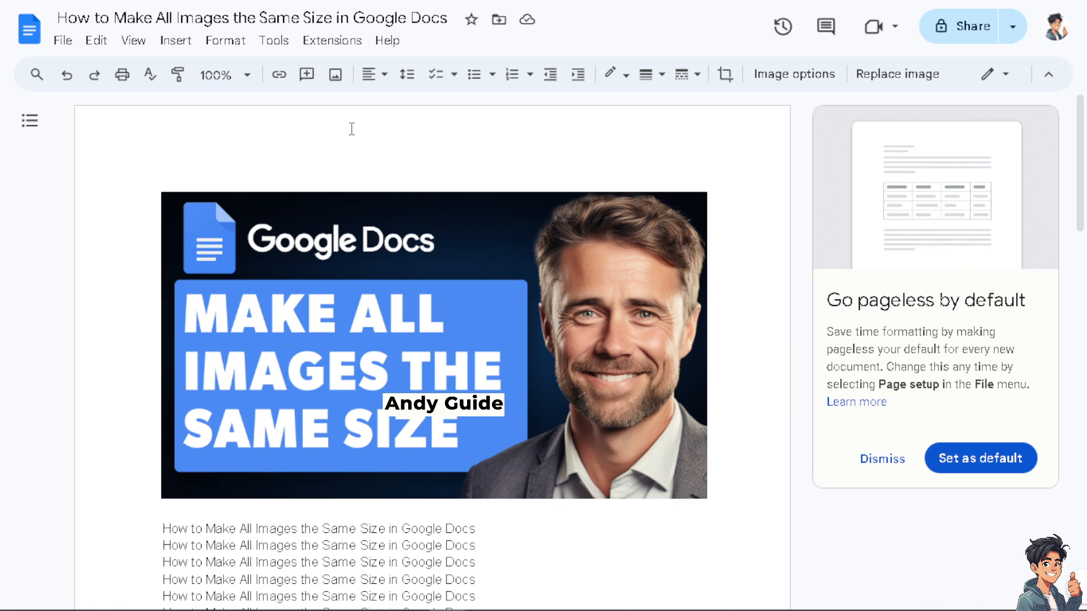
pyautogui.click(132, 41)
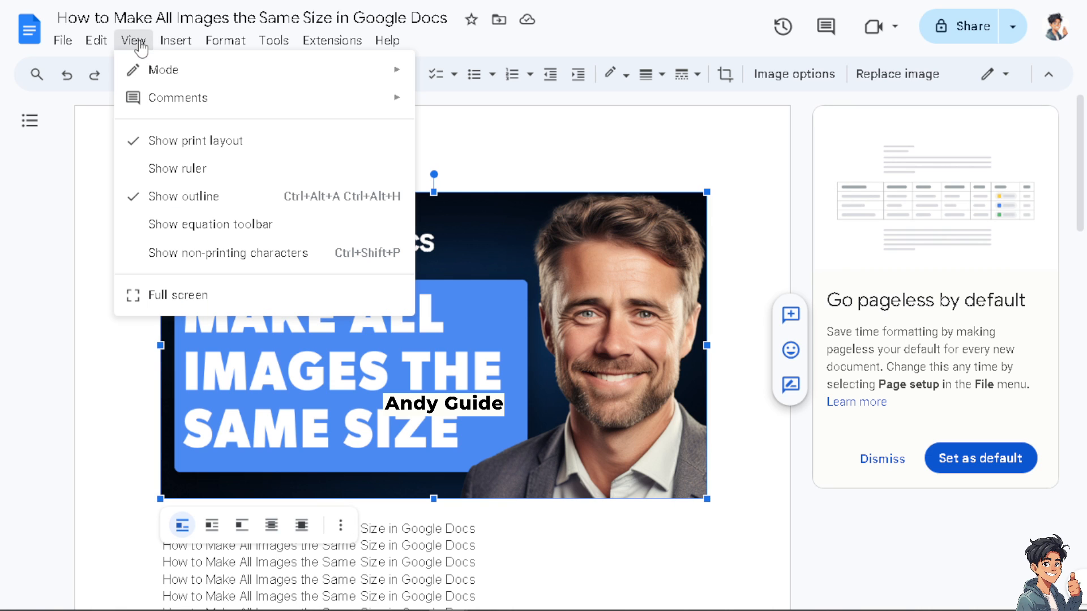
# Show the horizontal and vertical rulers to measure image widths in inches
pyautogui.click(178, 168)
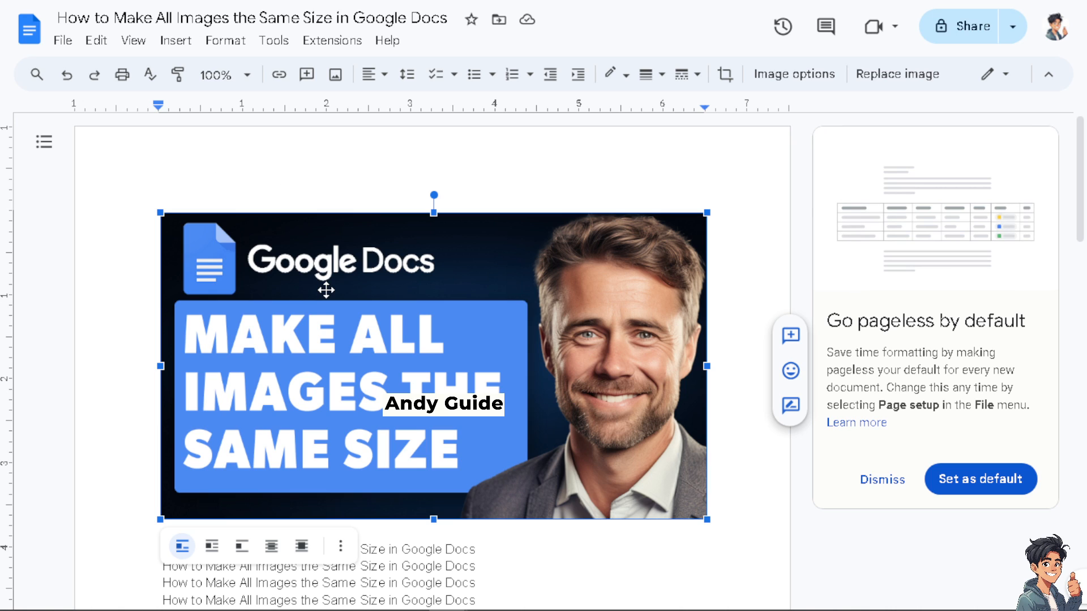
pyautogui.moveTo(299, 302)
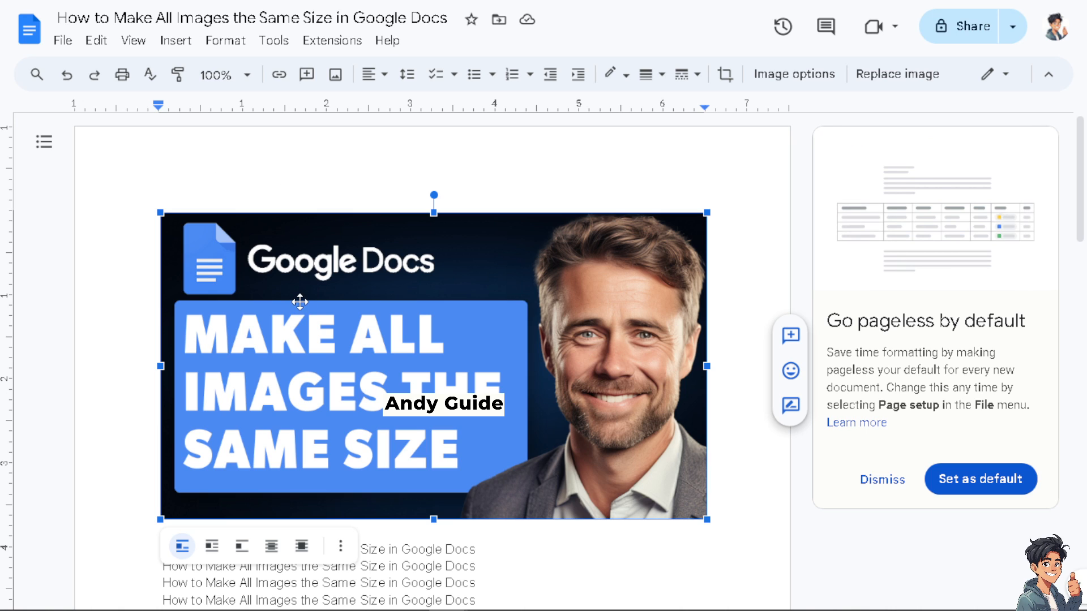
pyautogui.moveTo(484, 193)
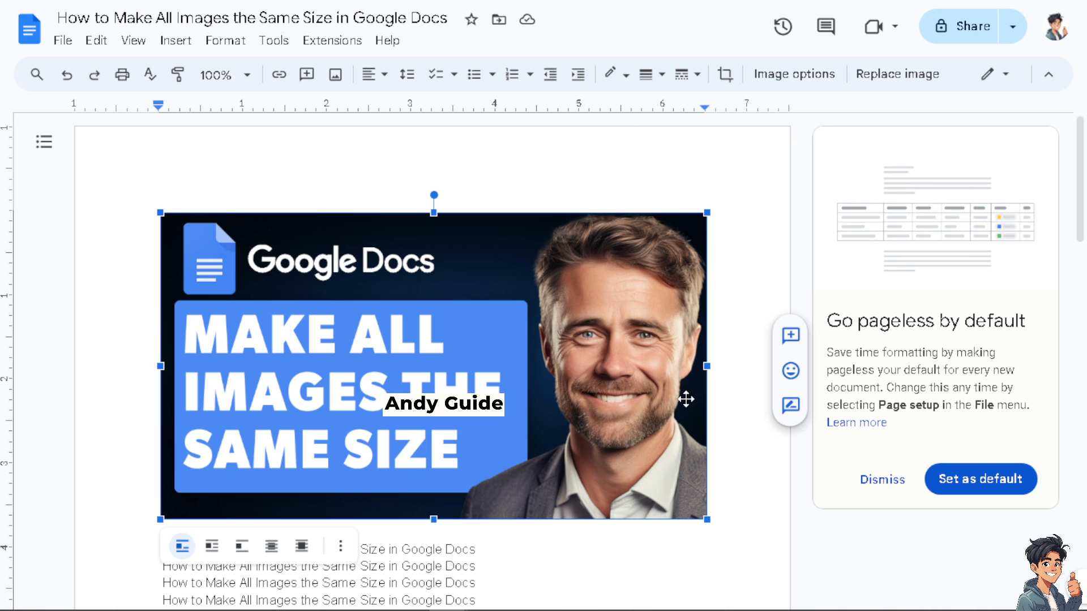
pyautogui.moveTo(706, 525)
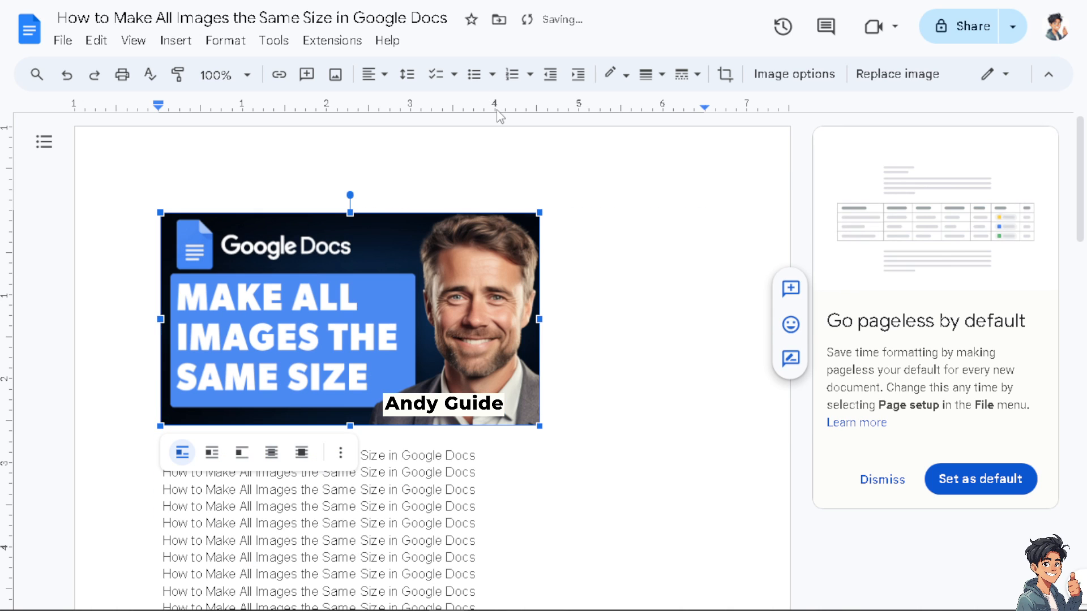
# Shrink the large page-one image to about 4 inches wide, keeping proportions
pyautogui.rightClick(496, 111)
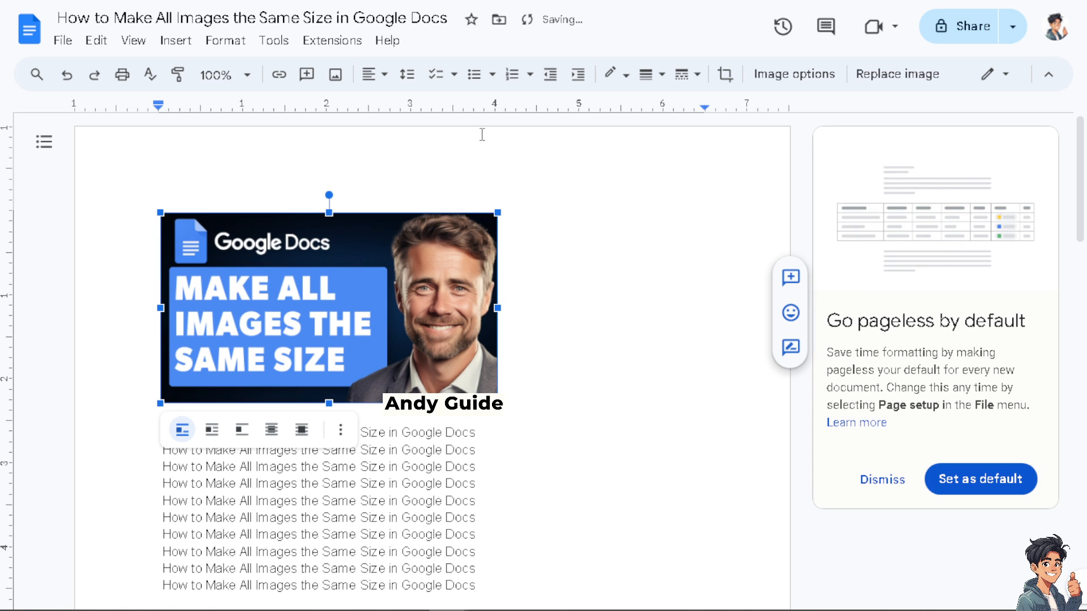
pyautogui.moveTo(499, 115)
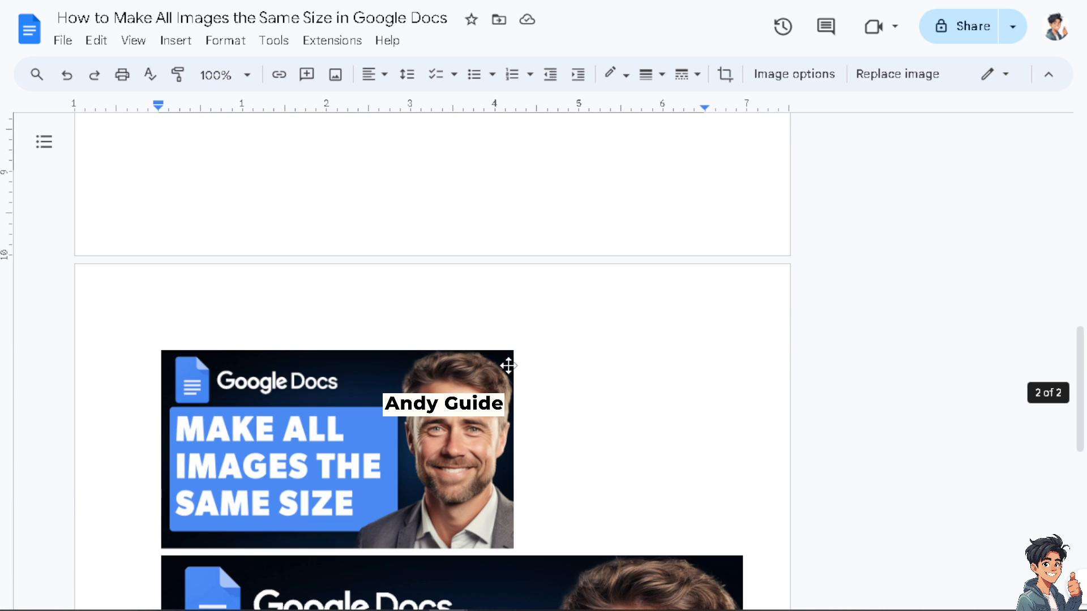
# Resize both page-two thumbnails to the same roughly 4-inch width as the first
pyautogui.click(336, 447)
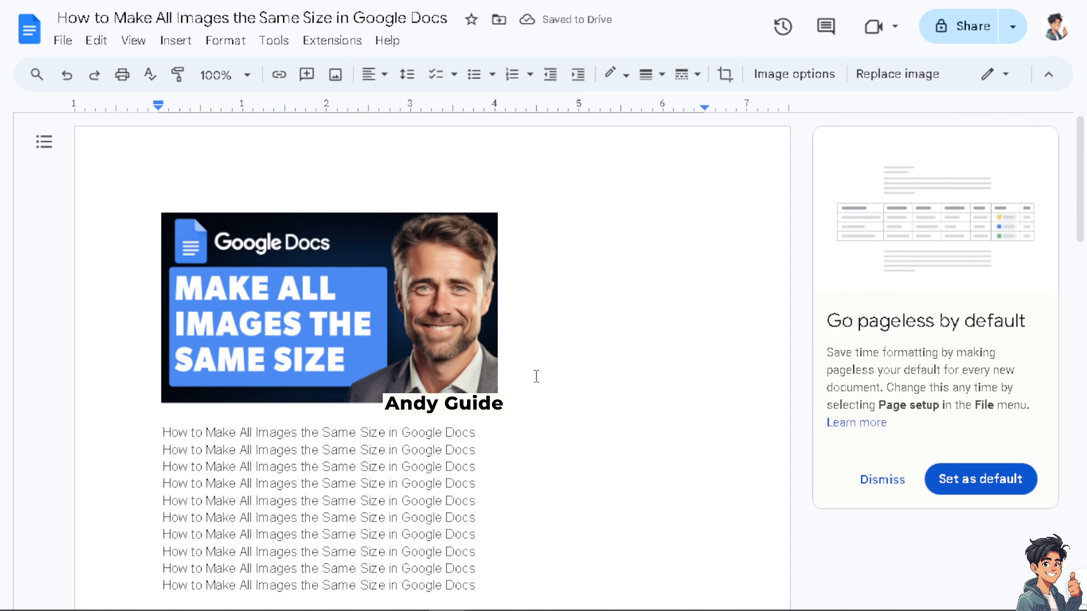
pyautogui.moveTo(402, 349)
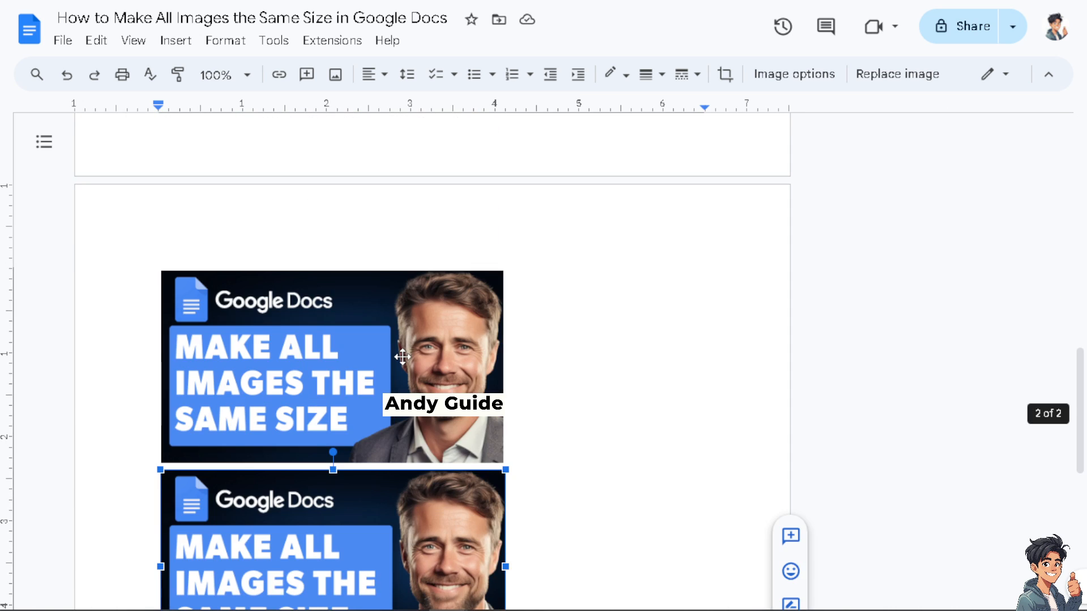
pyautogui.scroll(-3)
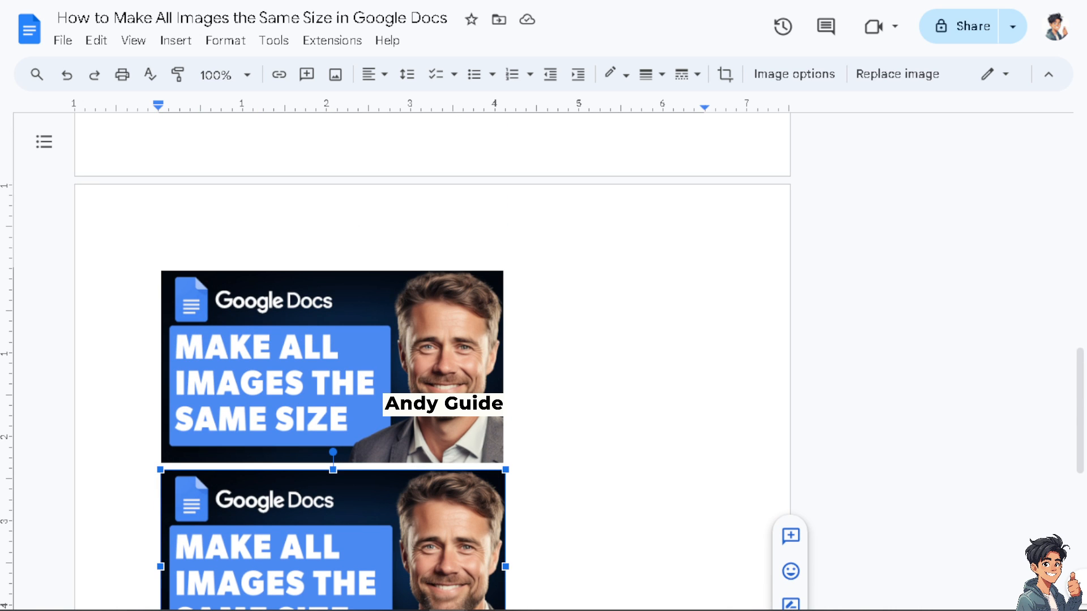
pyautogui.moveTo(407, 456)
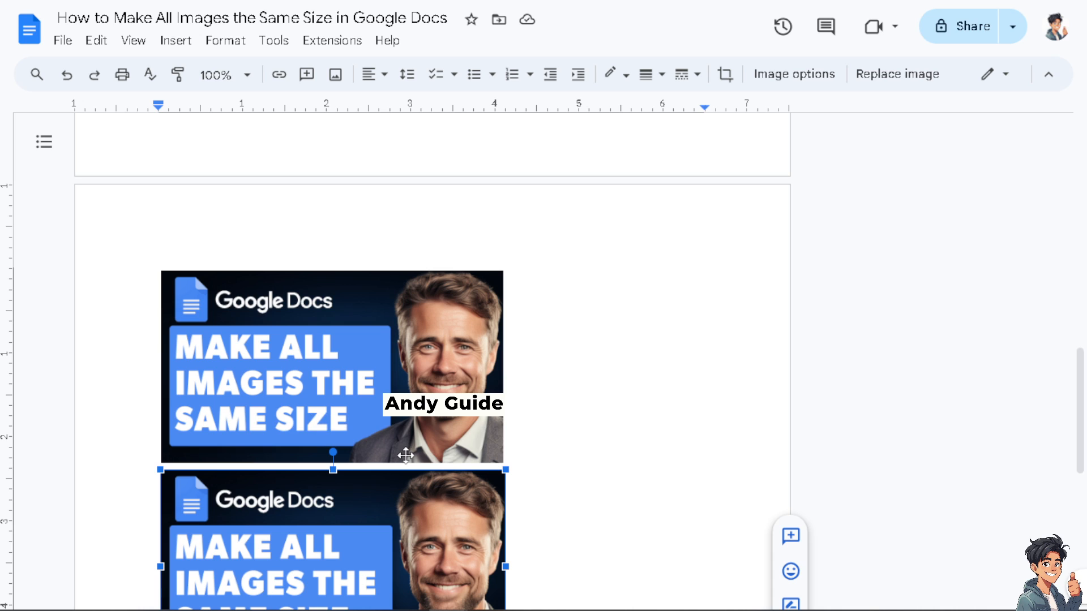
pyautogui.moveTo(383, 465)
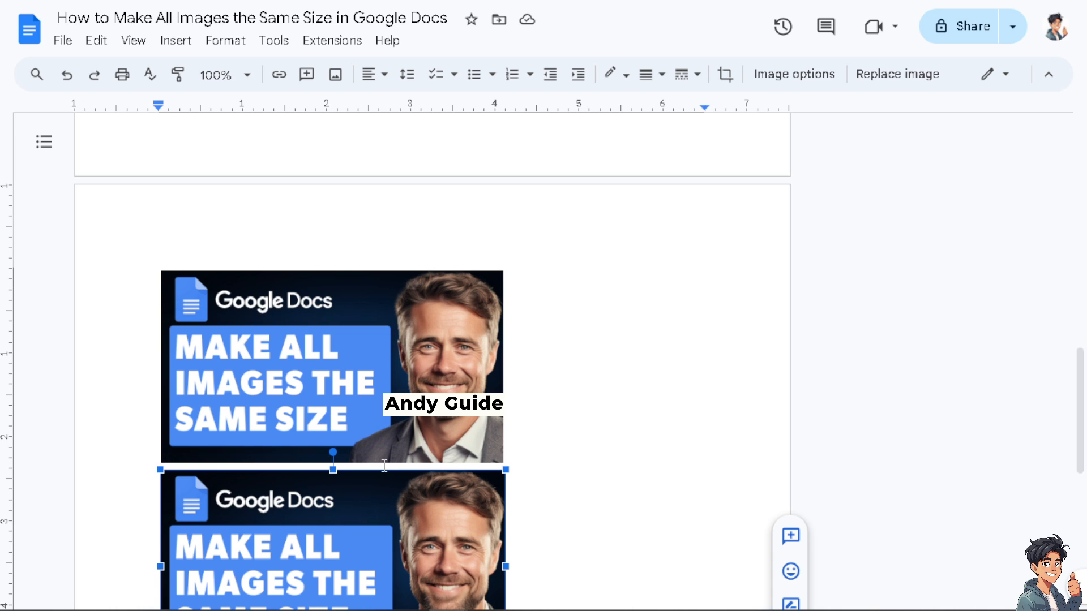
pyautogui.scroll(-3)
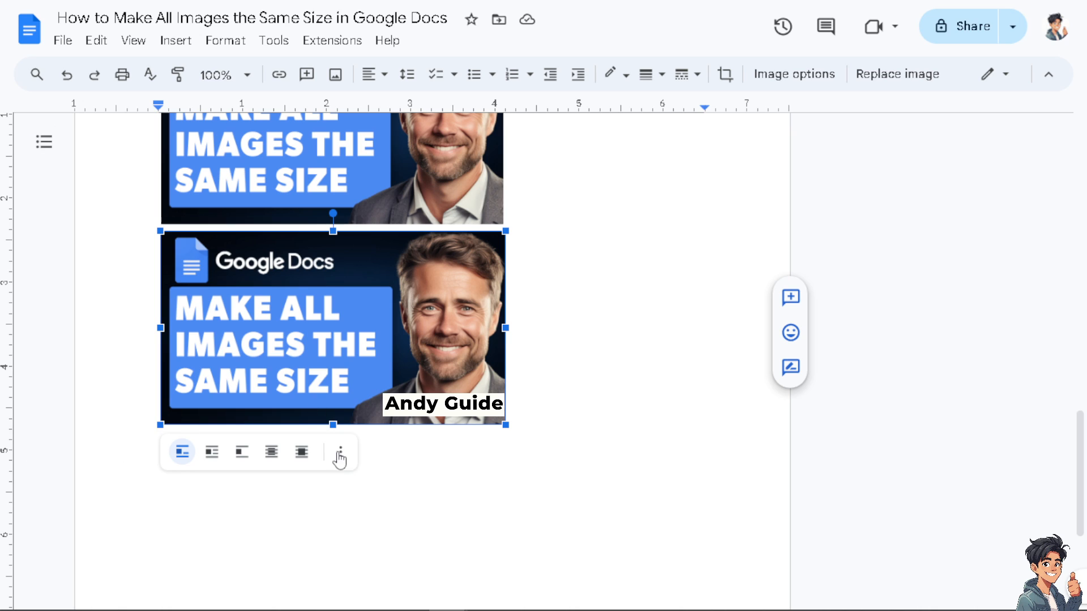